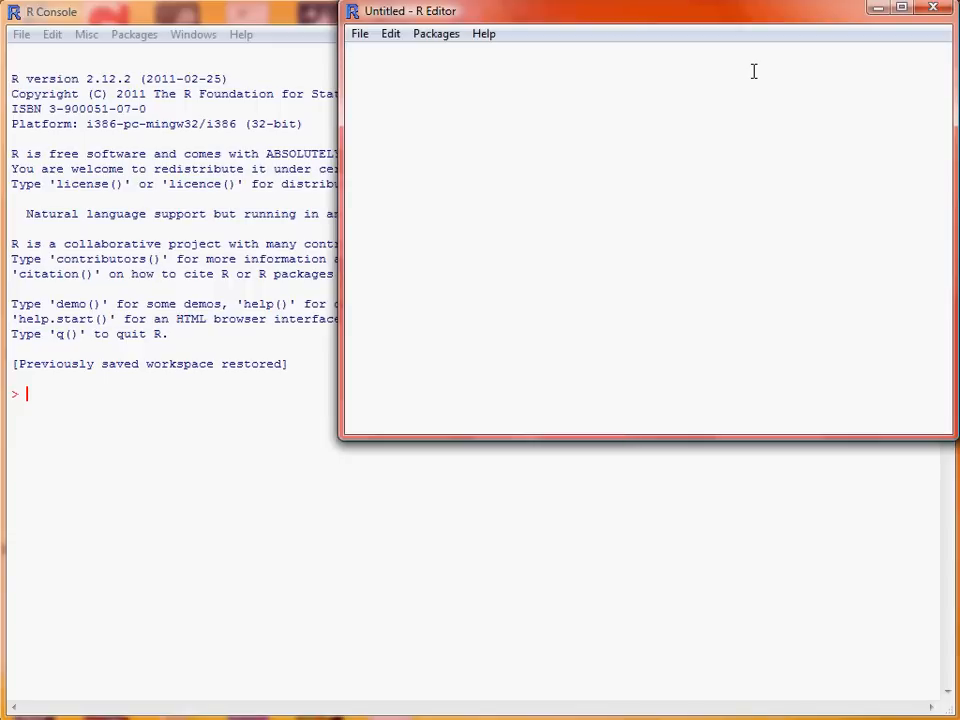
- Write A = matrix(c(2, 54, 1, 4, 5, 3), ncol = 2) in the script and run it to print A
type("A")
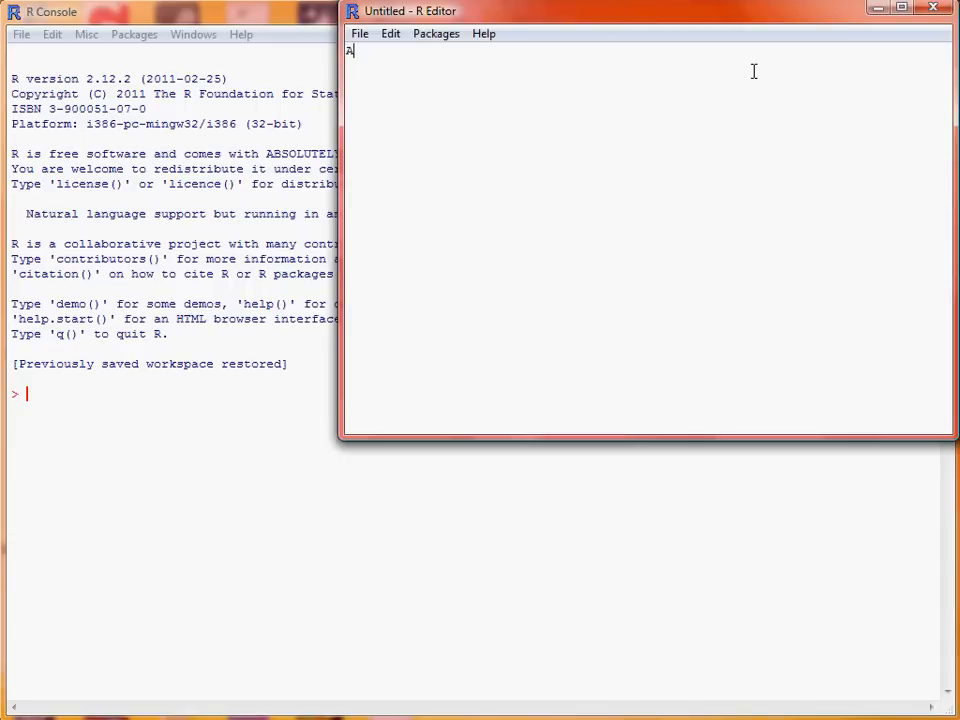
type("= matrix")
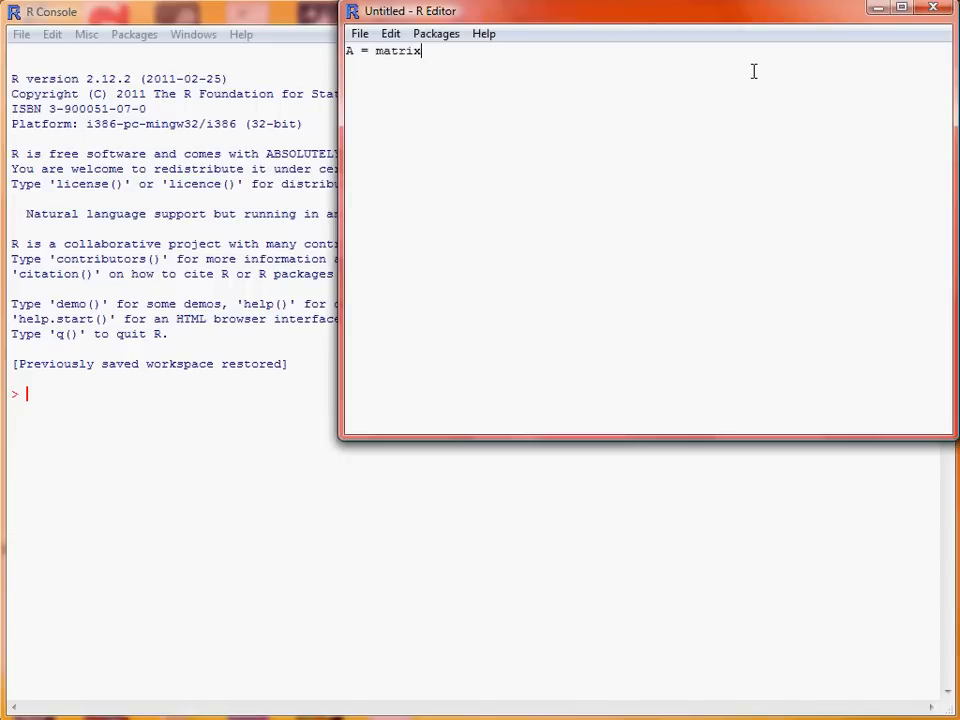
type("()")
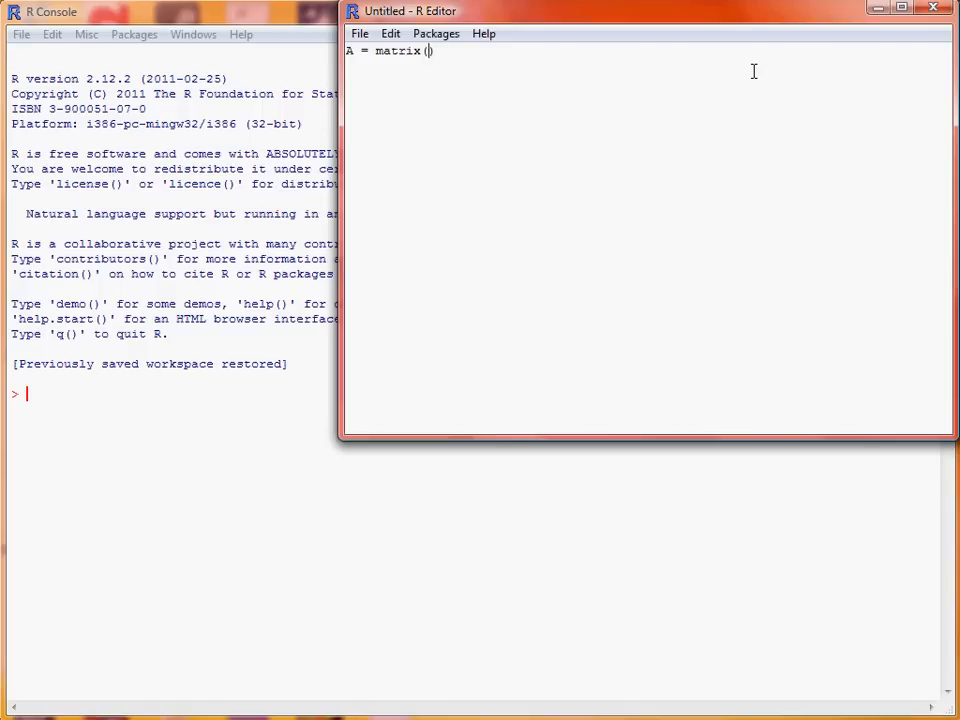
type("c(")
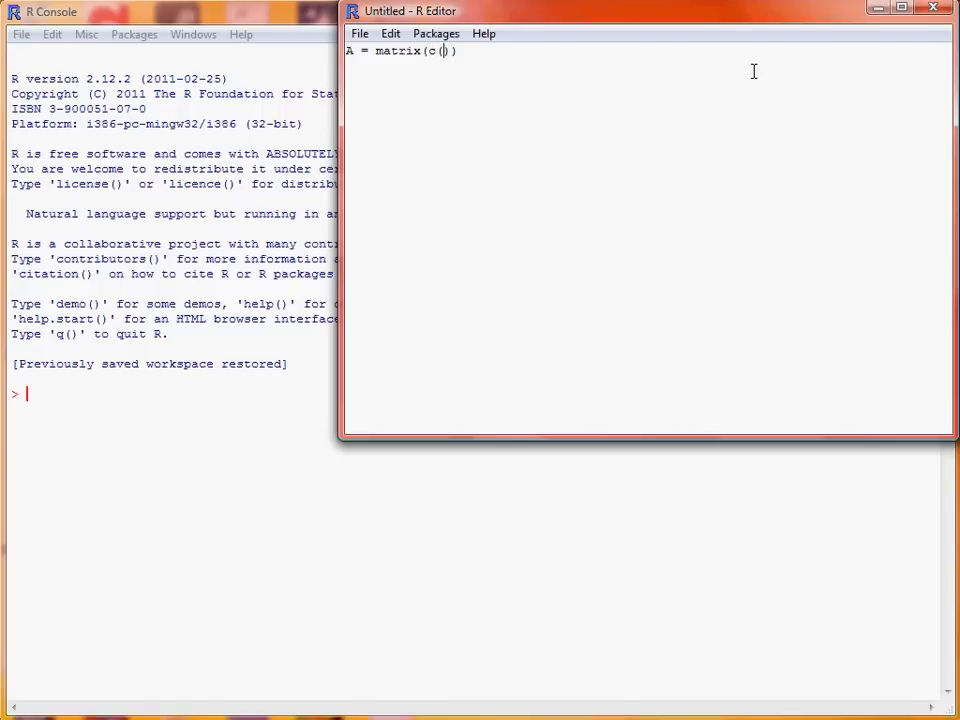
type("2, 54,")
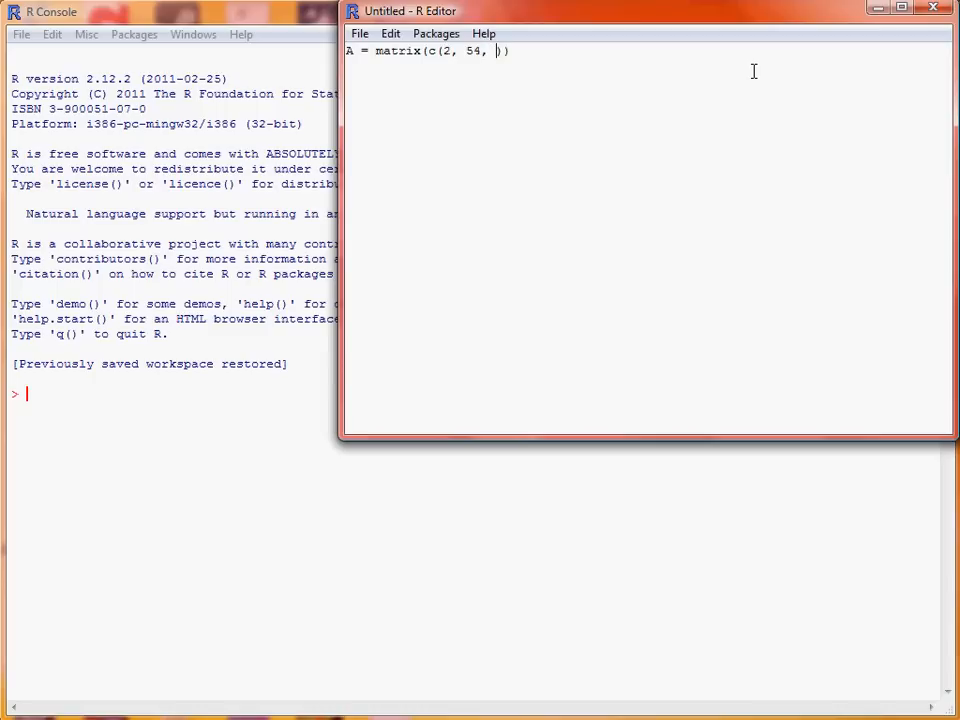
type("1, 4, 5, 3")
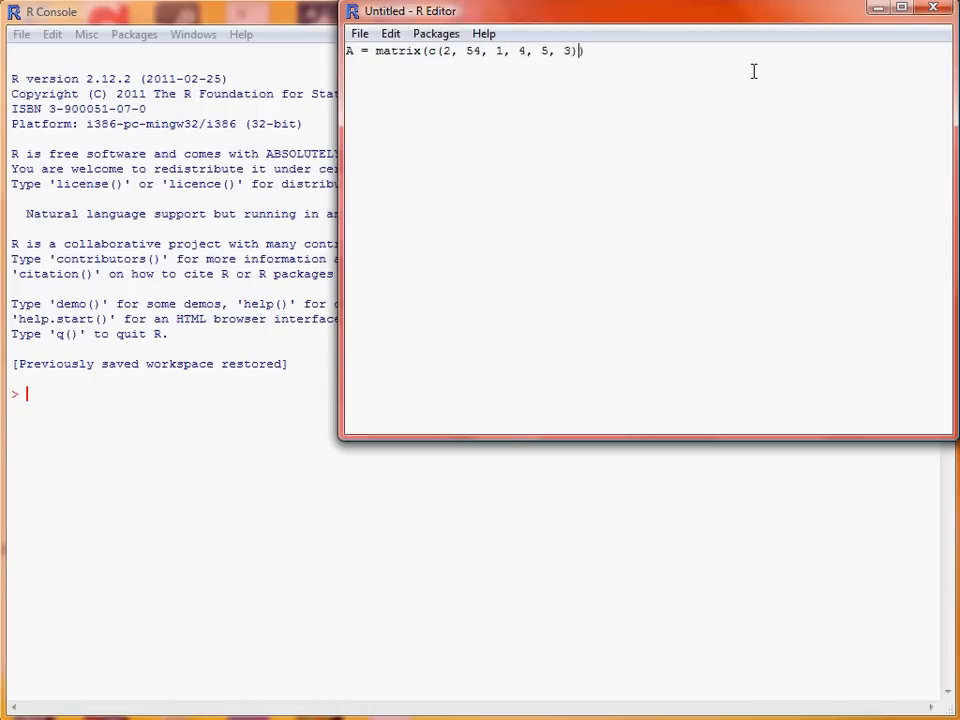
type(",")
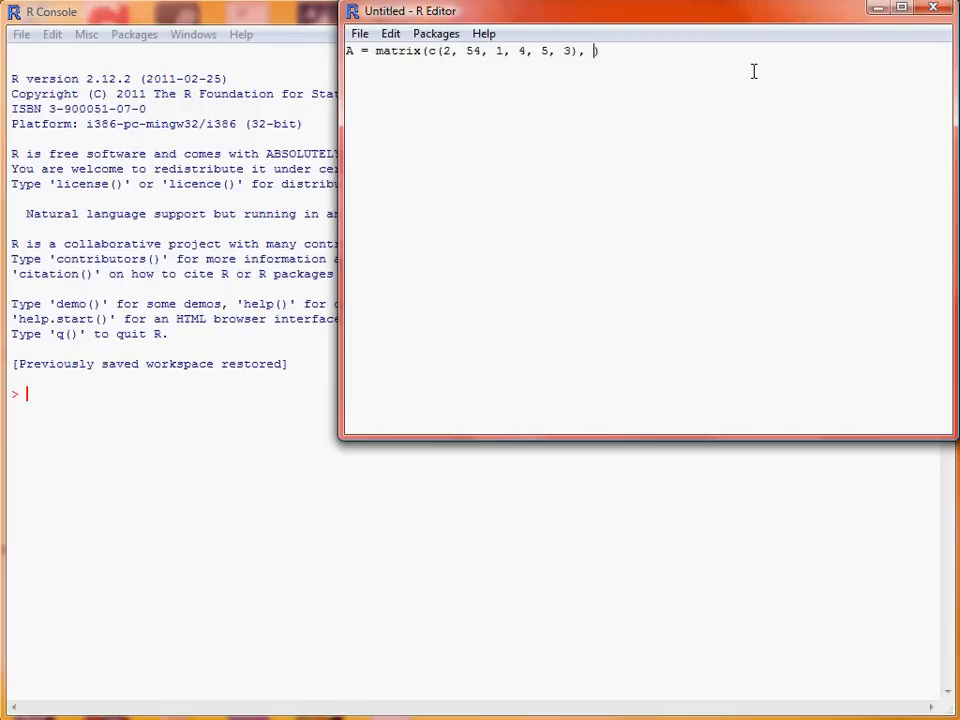
type("ncol")
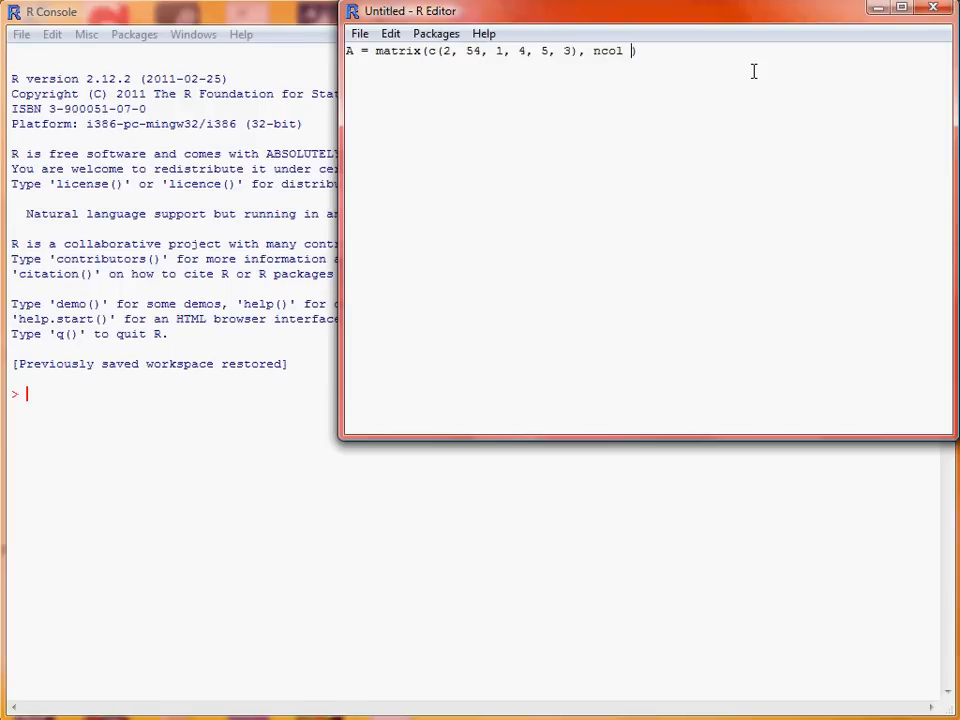
type("= 2)")
type("A")
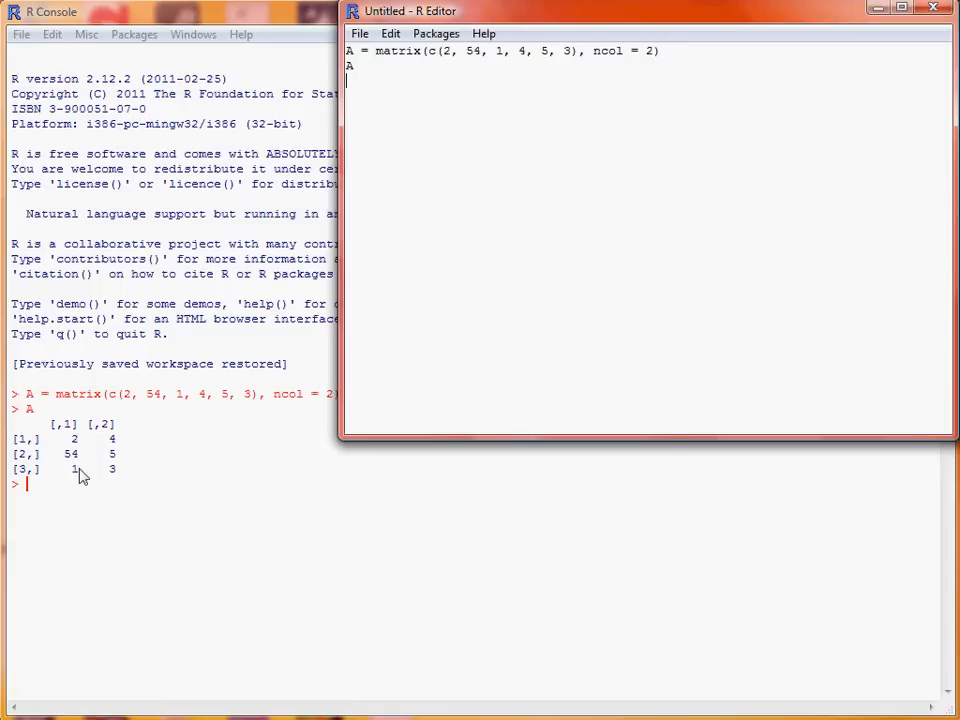
mouse_move(160, 408)
type(", byrow = T")
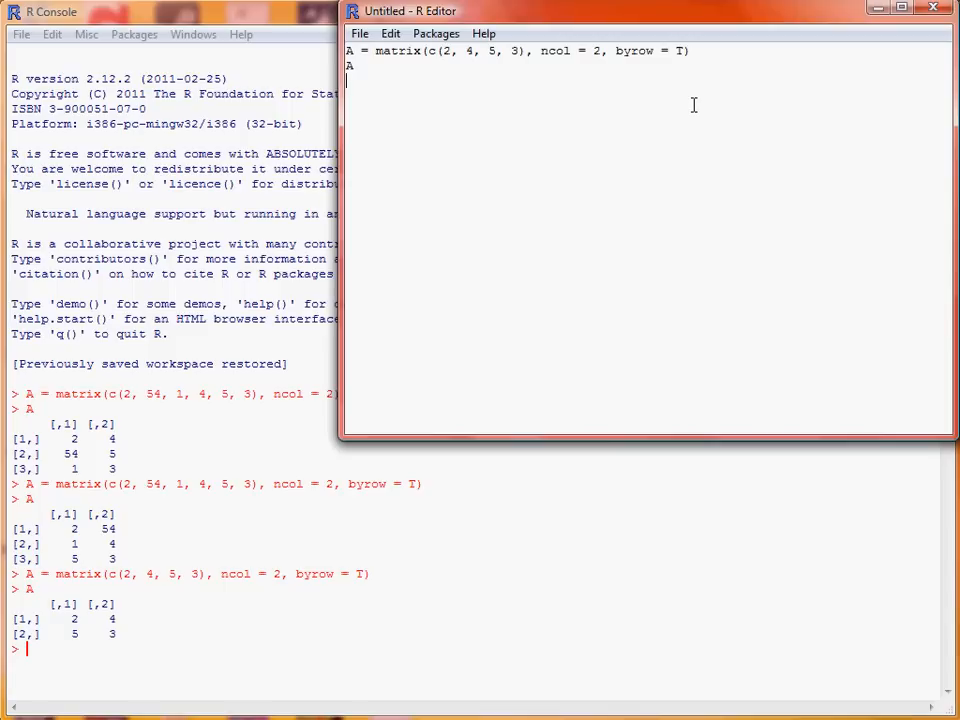
- Define B = matrix(c(7, 3, 6, 5), ncol = 2), then print B and A + B
type("B = matrix(c")
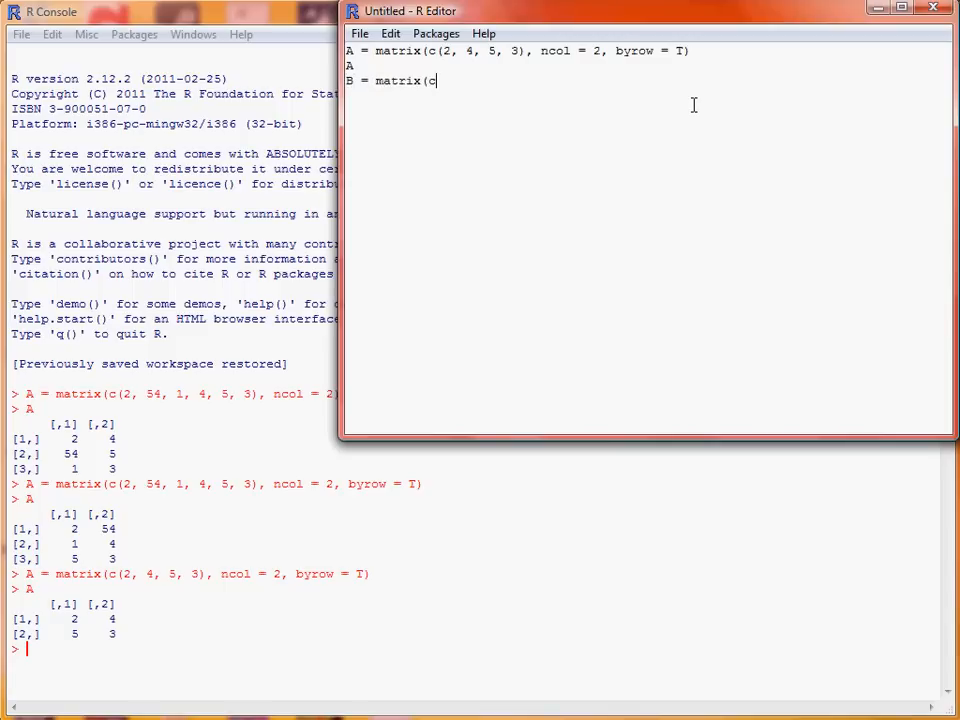
type("(")
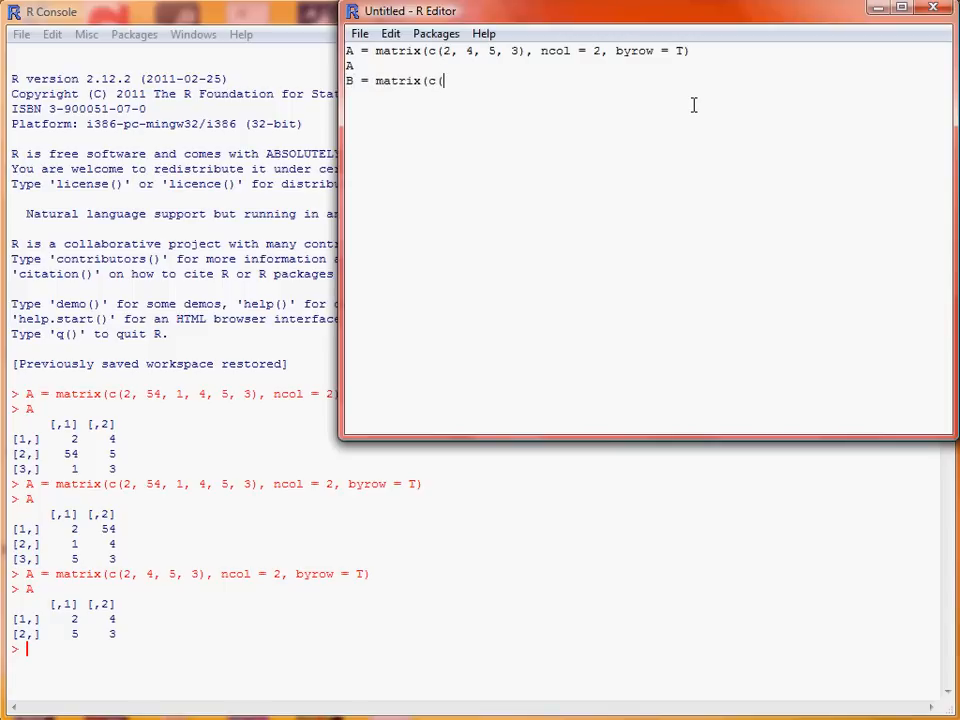
type("7, 3,")
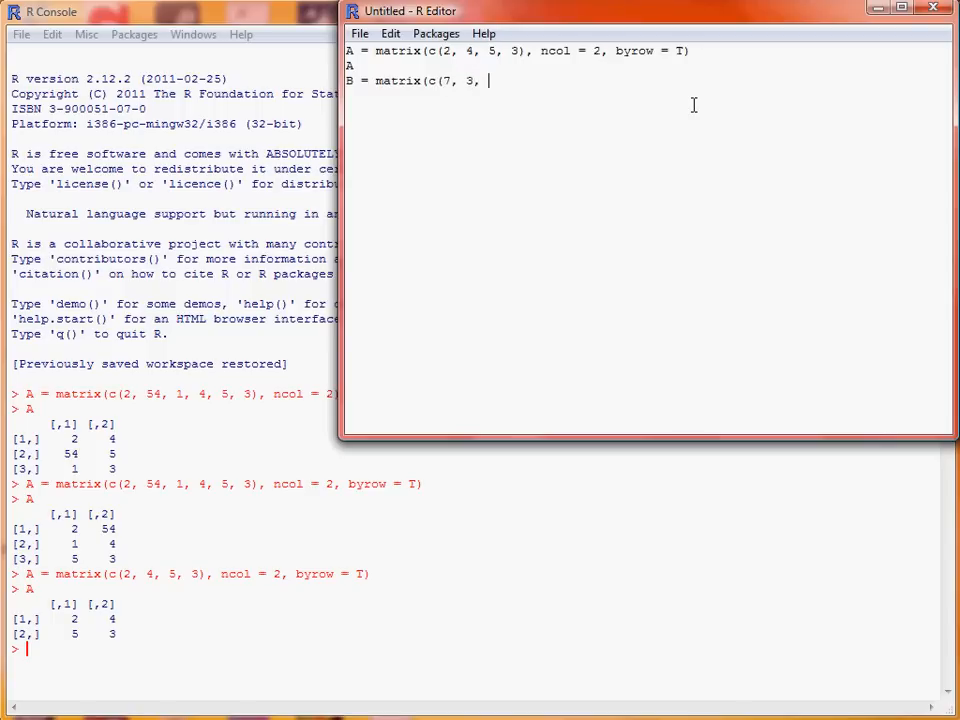
type("6, 5),")
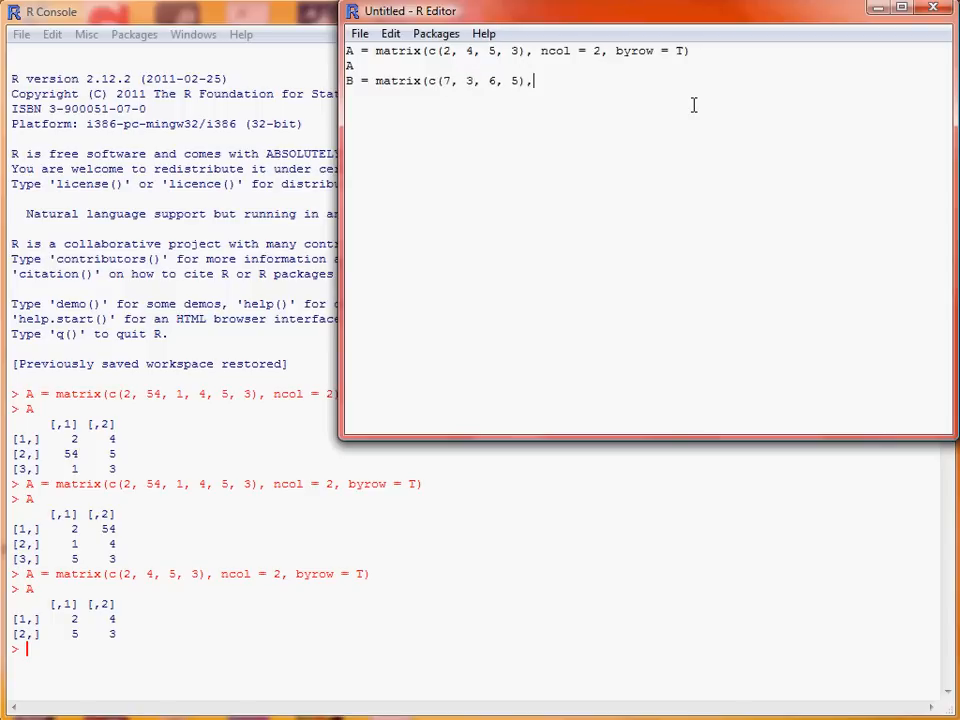
type("ncol = 2)")
type("B")
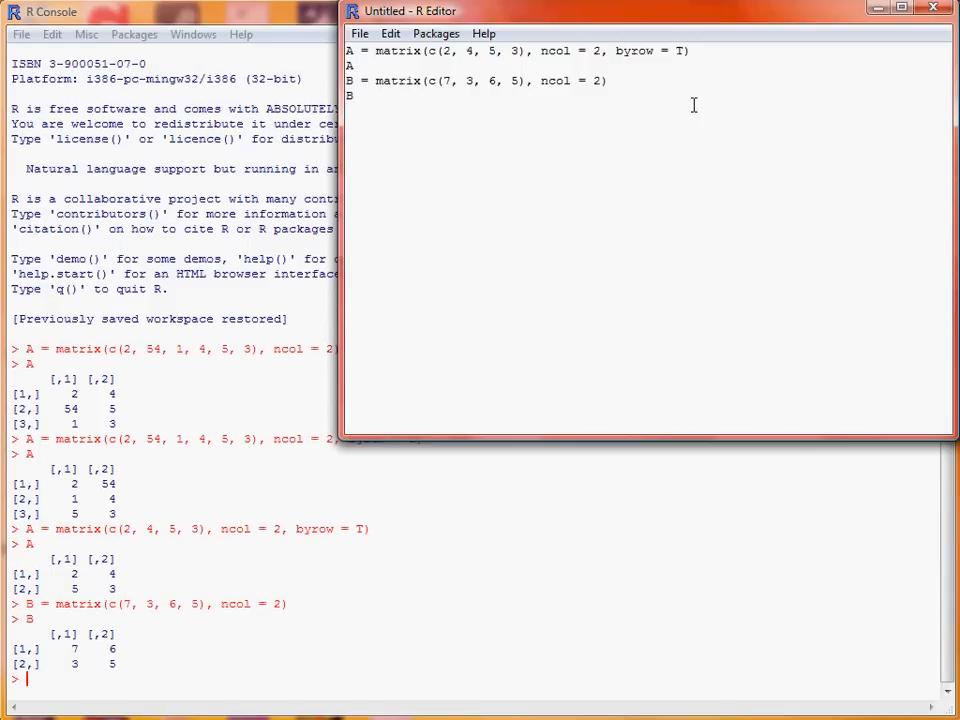
type("A + B")
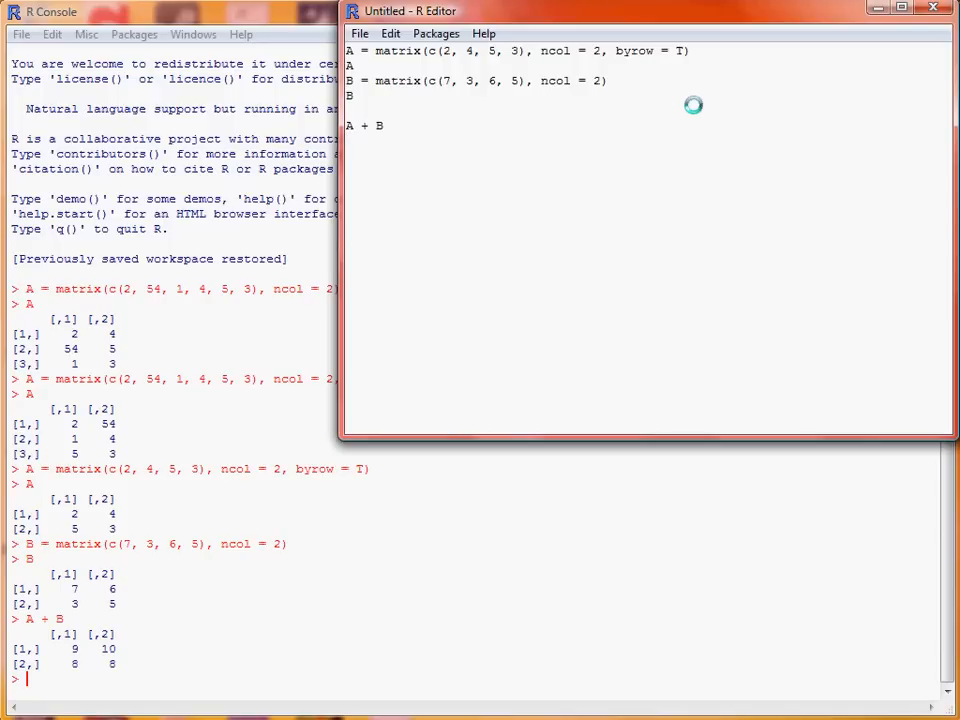
- Compute A - B, the product A %*% B, and the inverse solve(A)
type("A - B")
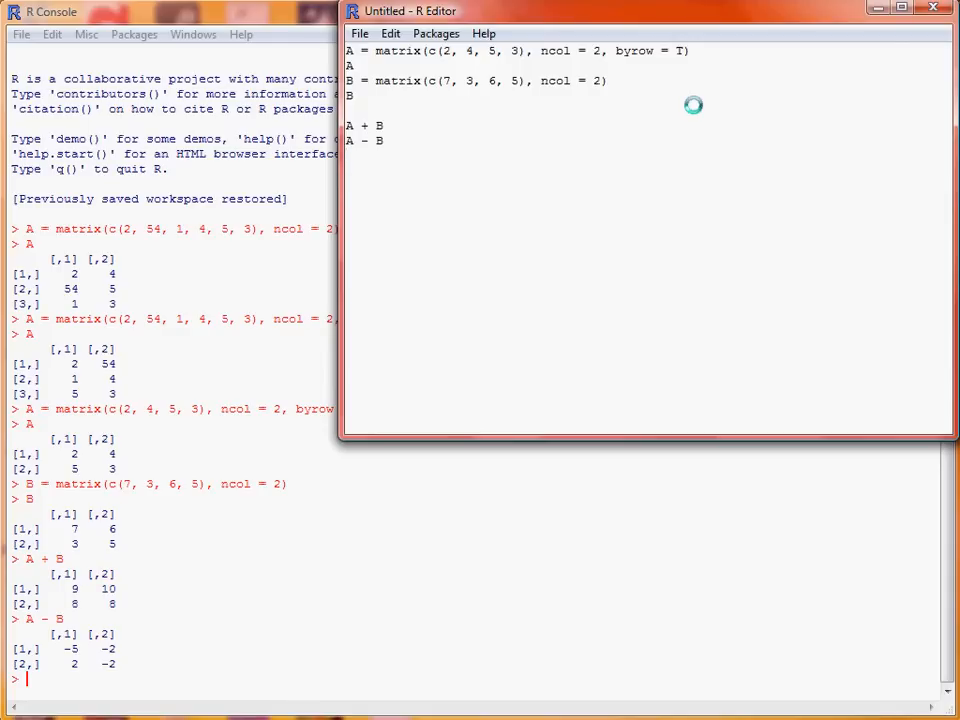
type("A %*%")
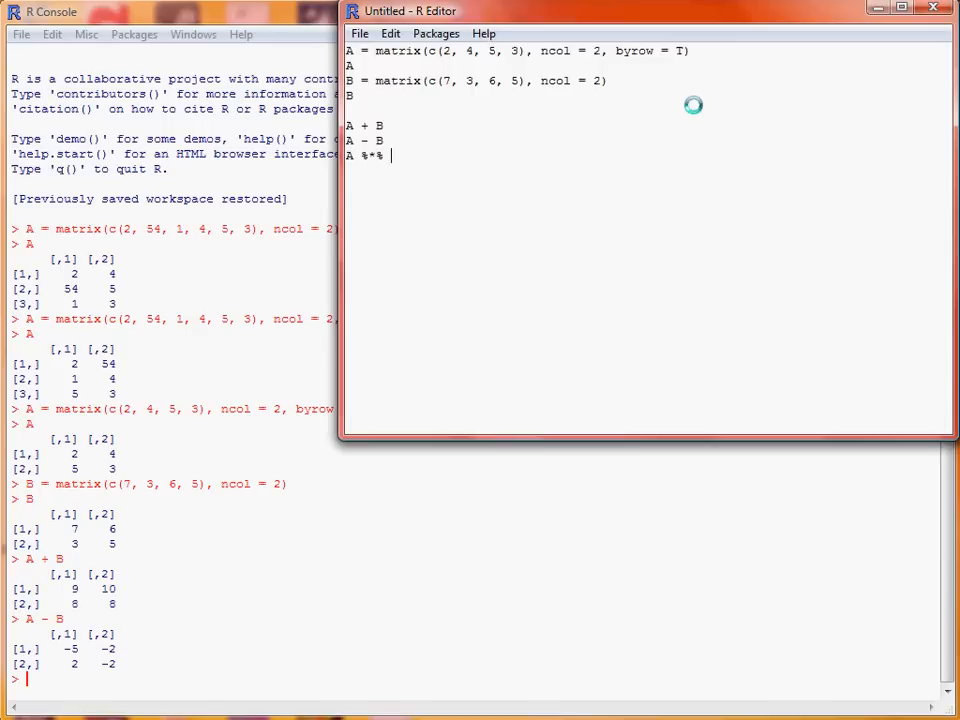
type("B")
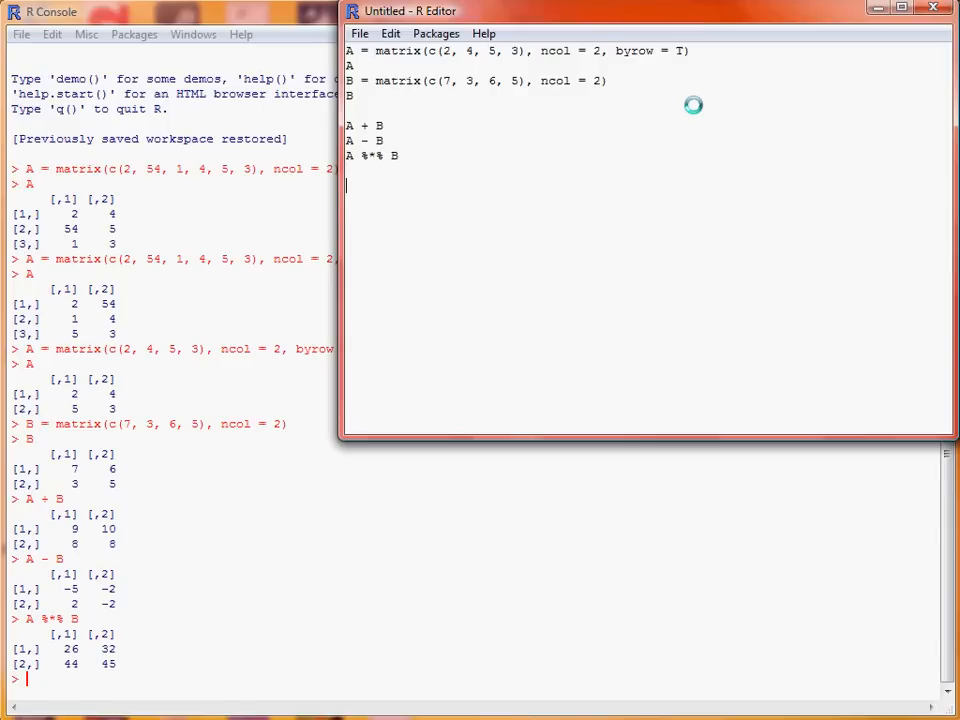
type("solve(A)")
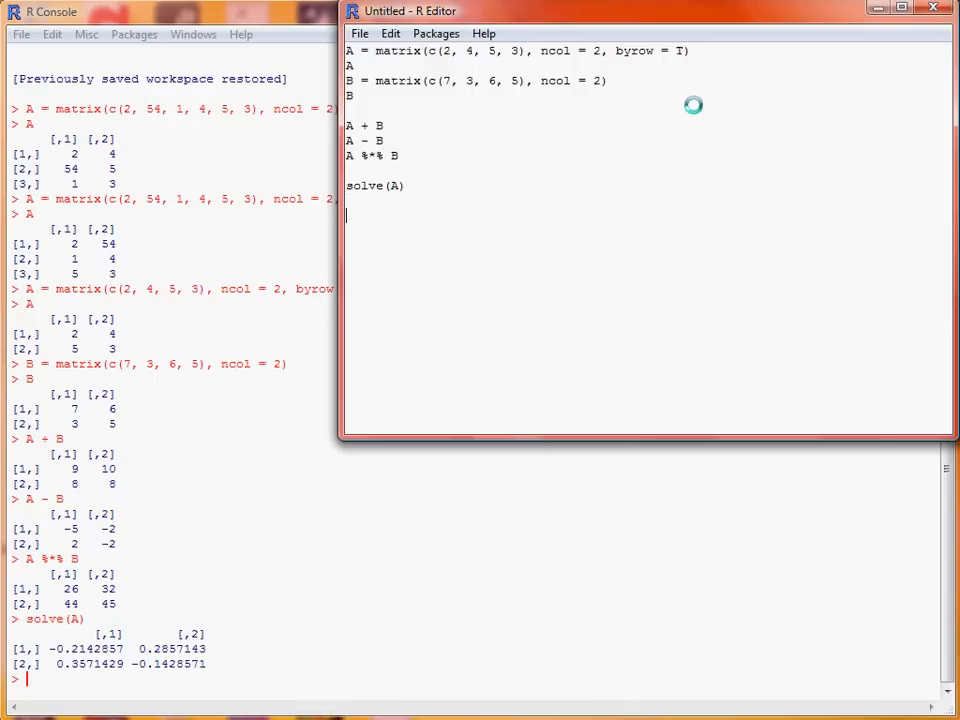
- Run eigen(A) to print eigenvalues 7 and -2 with their eigenvectors
type("eigen(")
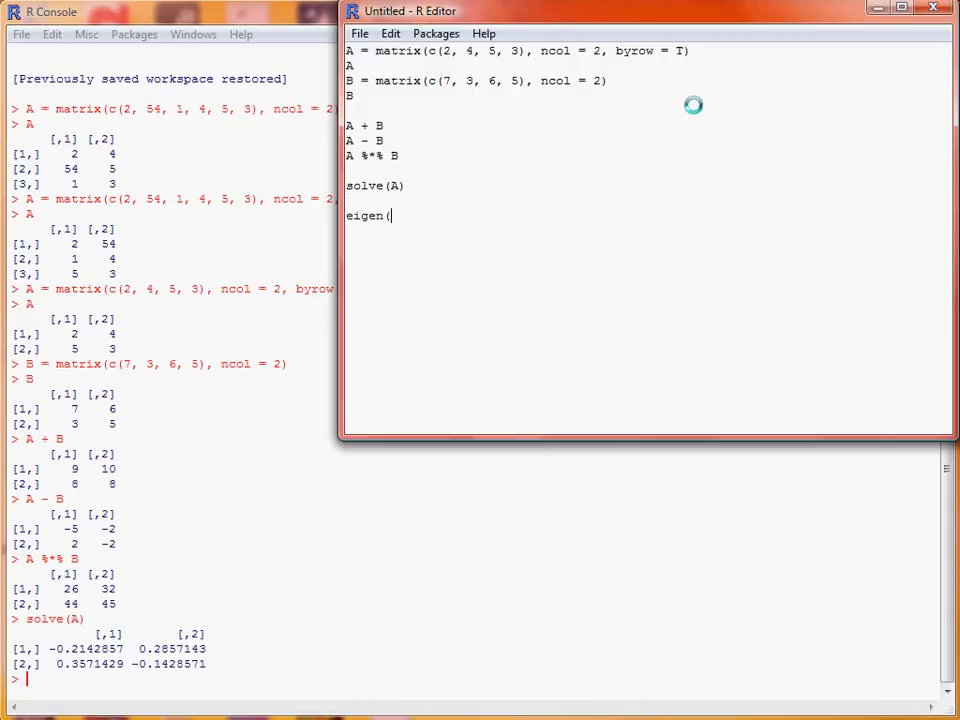
type("A)")
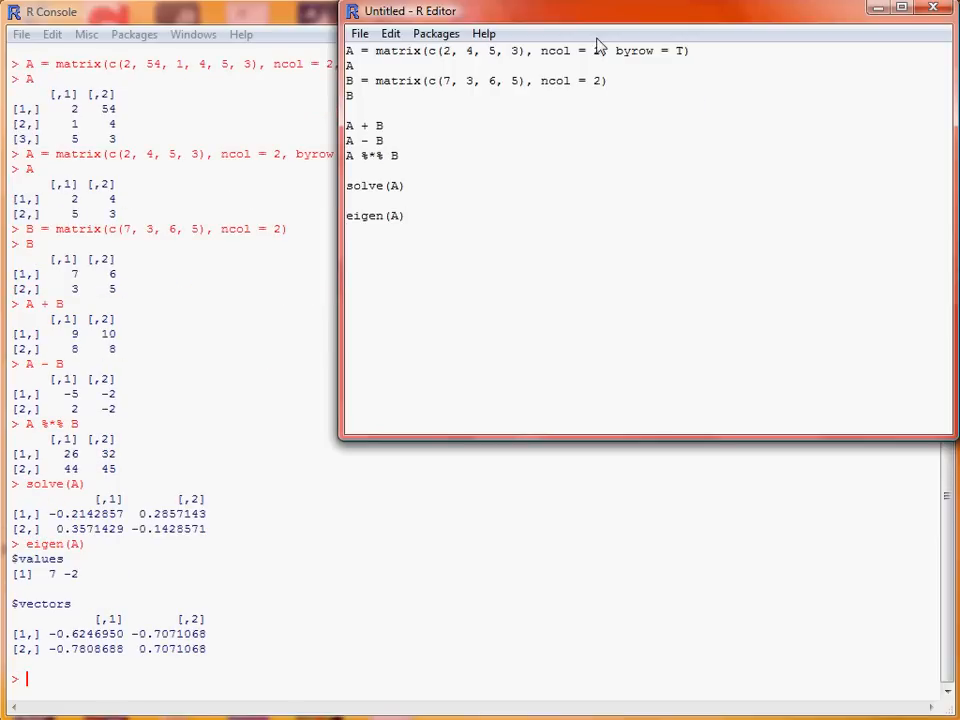
mouse_move(63, 595)
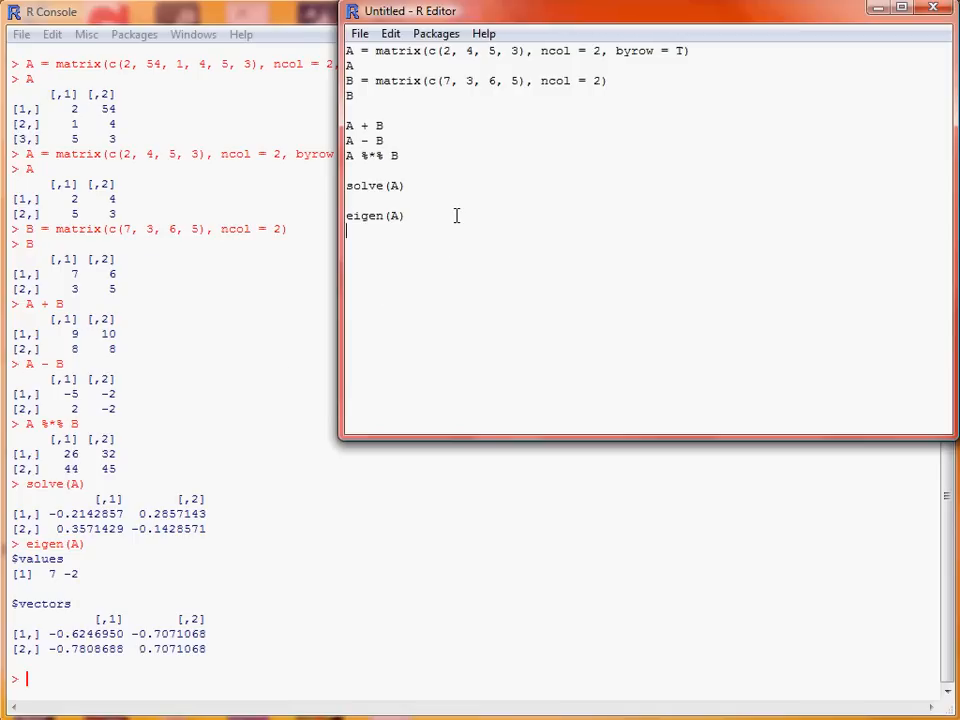
mouse_move(474, 237)
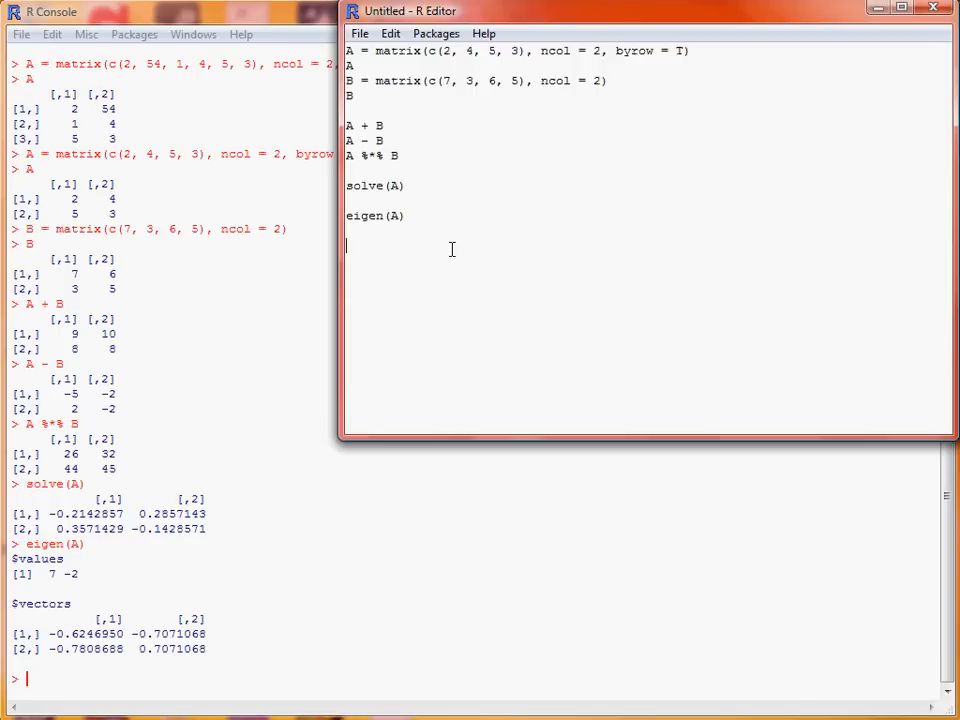
- Define the row matrix C = matrix(c(2, 4, 1), ncol = 3)
type("C = matr")
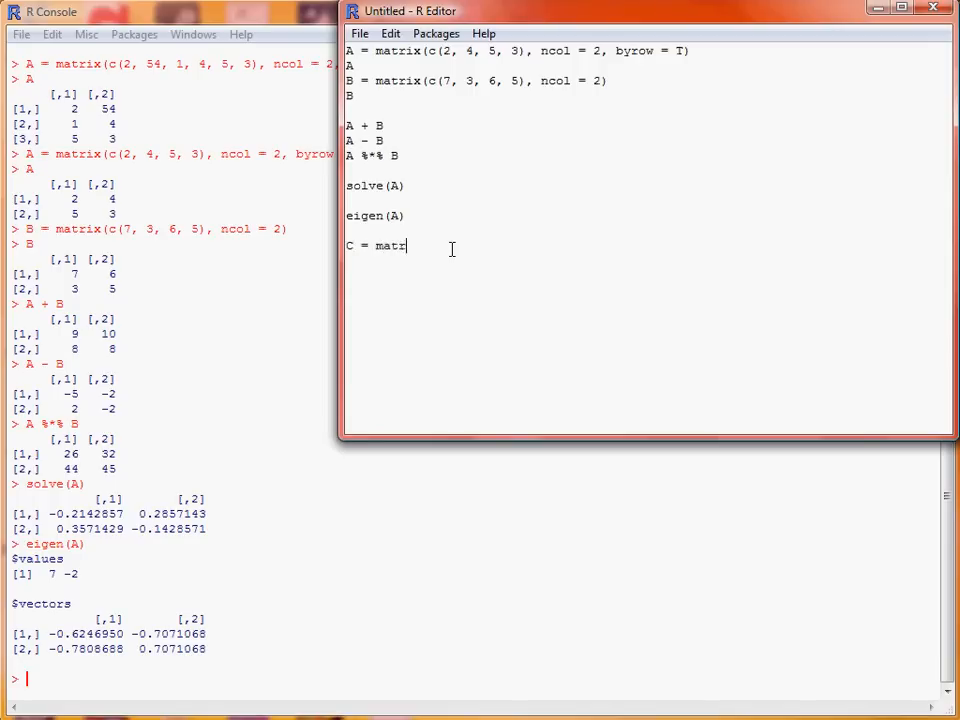
type("ix(c(")
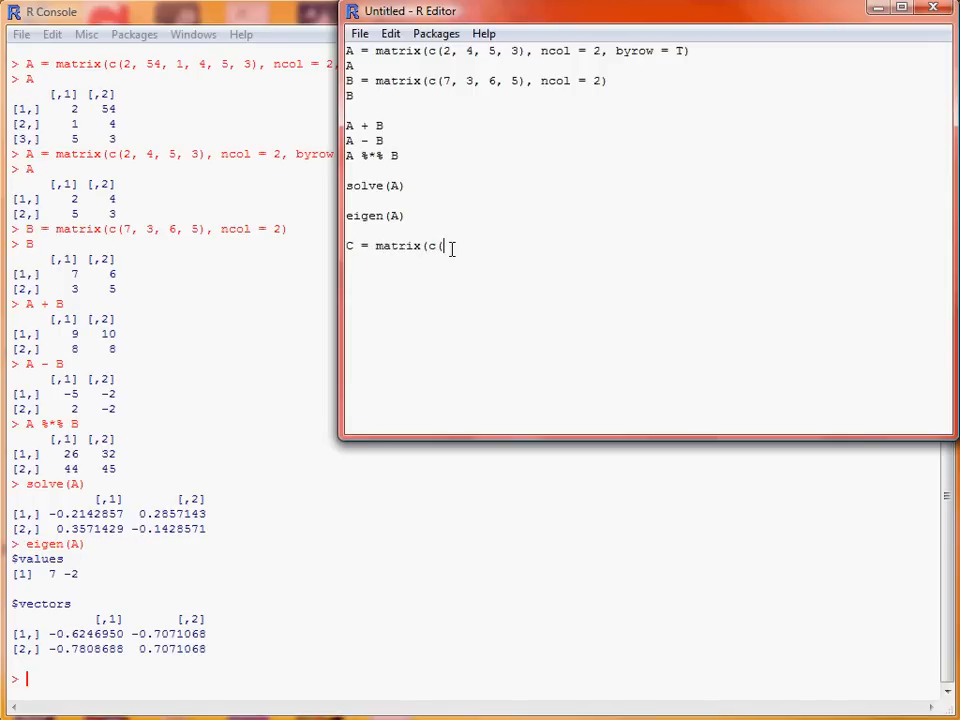
type("2, 4, 1),")
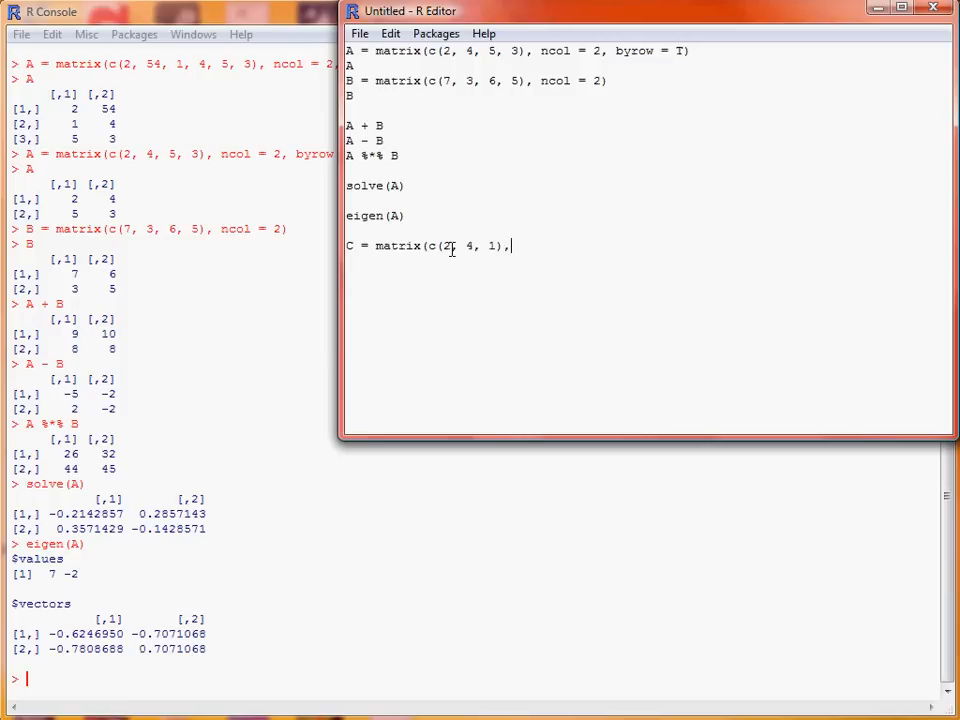
type("ncol =3")
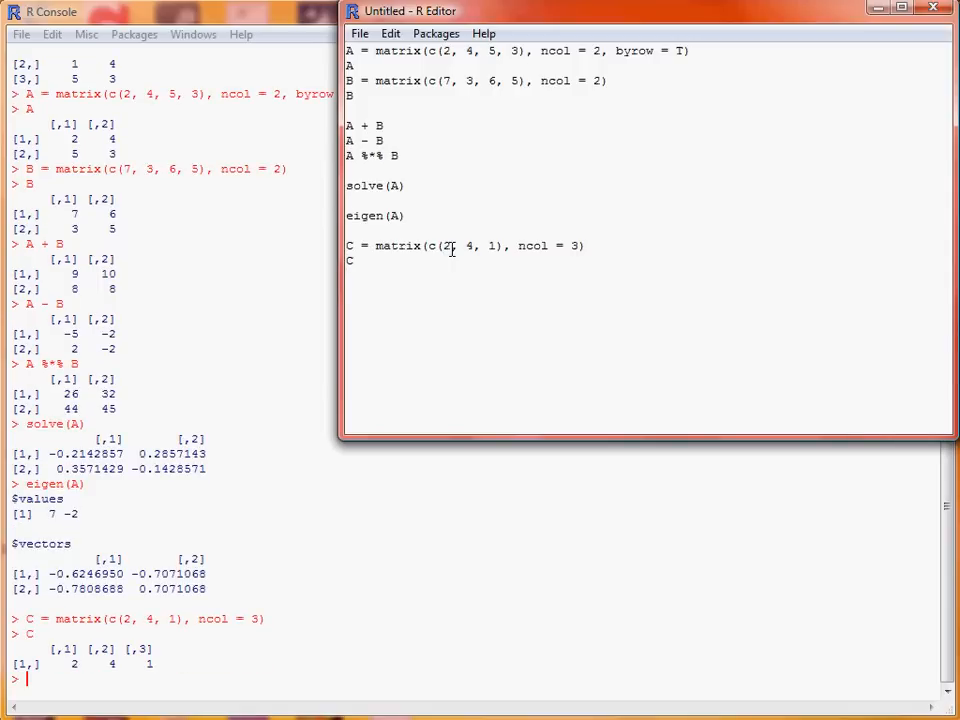
- Compute C %*% t(C), giving 21, and the 3-by-3 t(C) %*% C
type("C %*%")
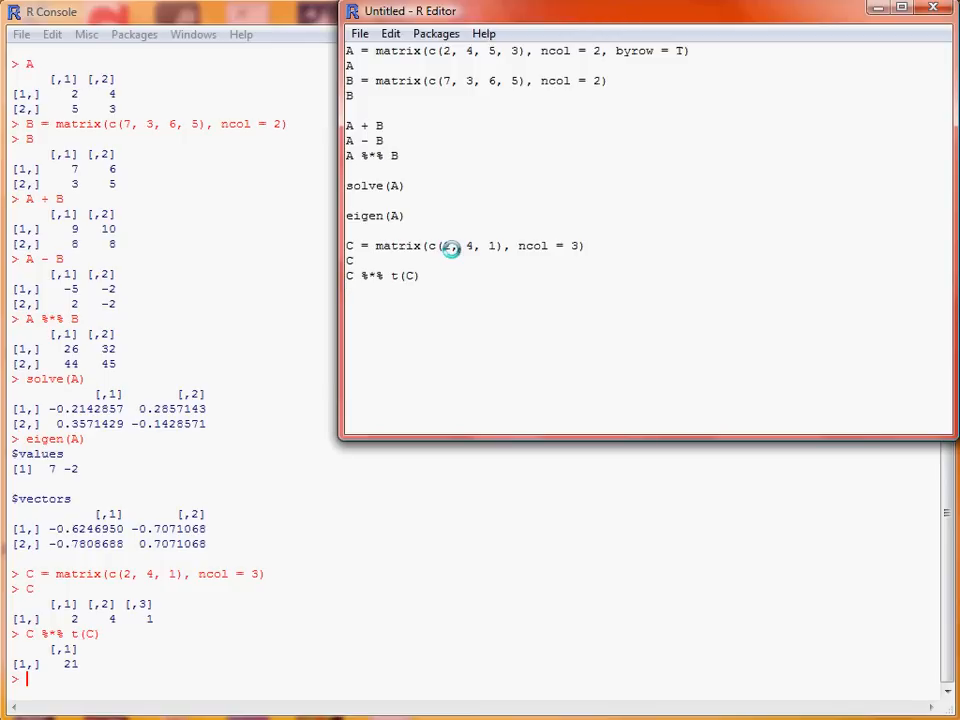
type("t(C) %*% C")
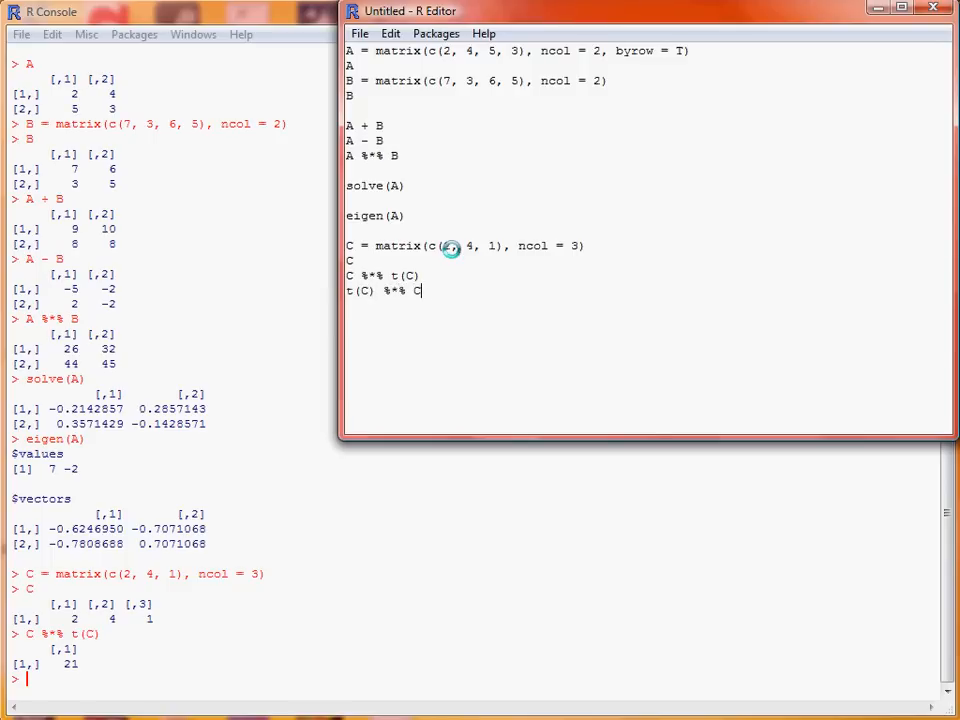
key("Return")
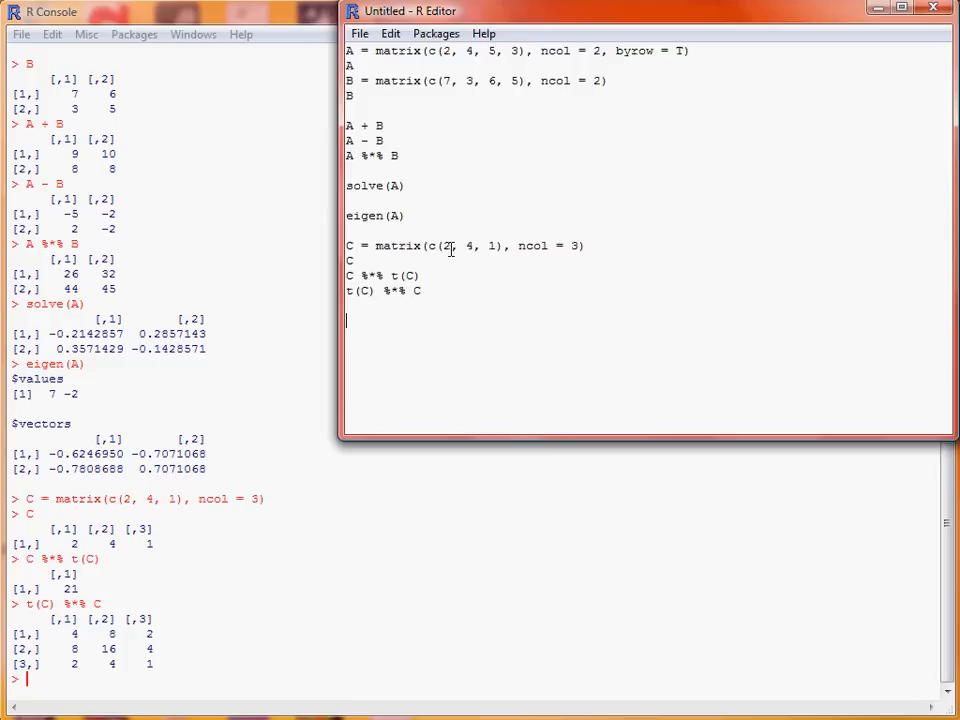
- Run diag(A) to return A's diagonal values 2 and 3
type("diag(A)")
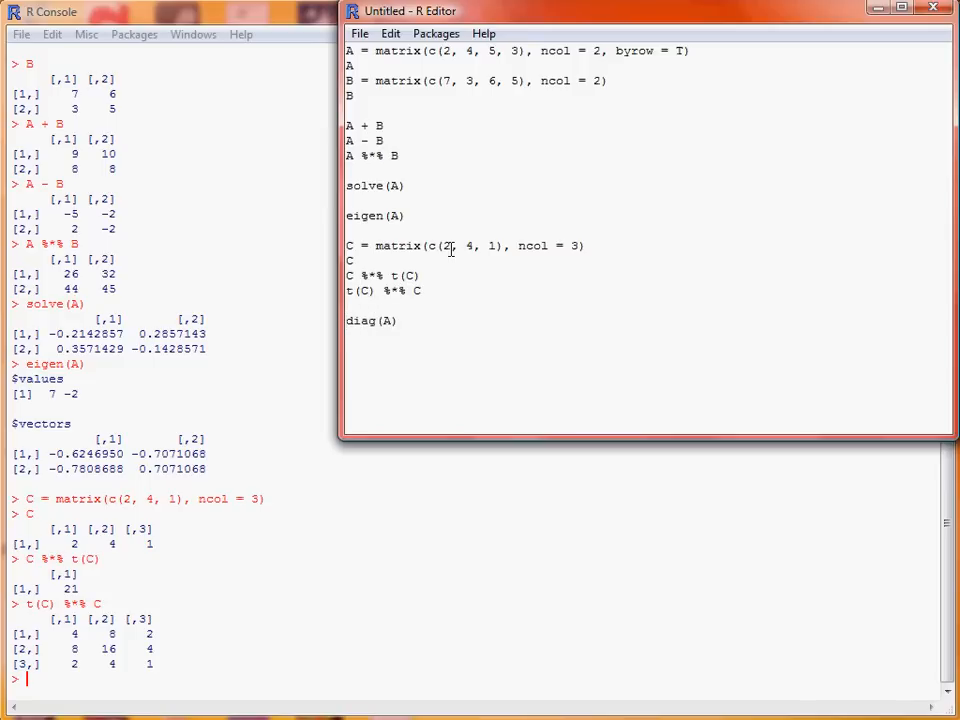
key("Return")
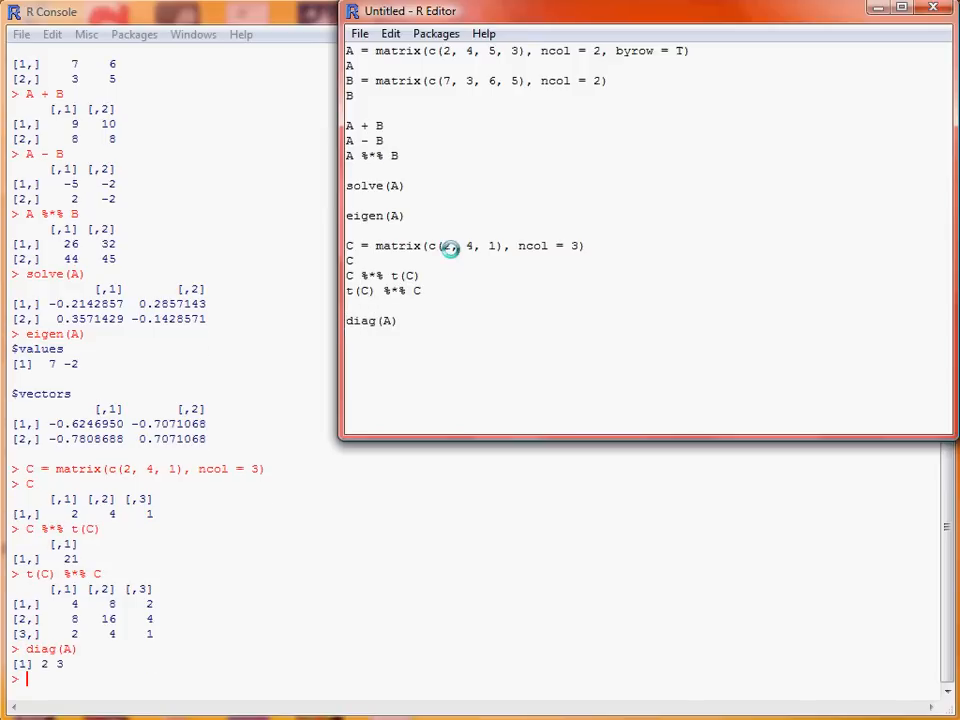